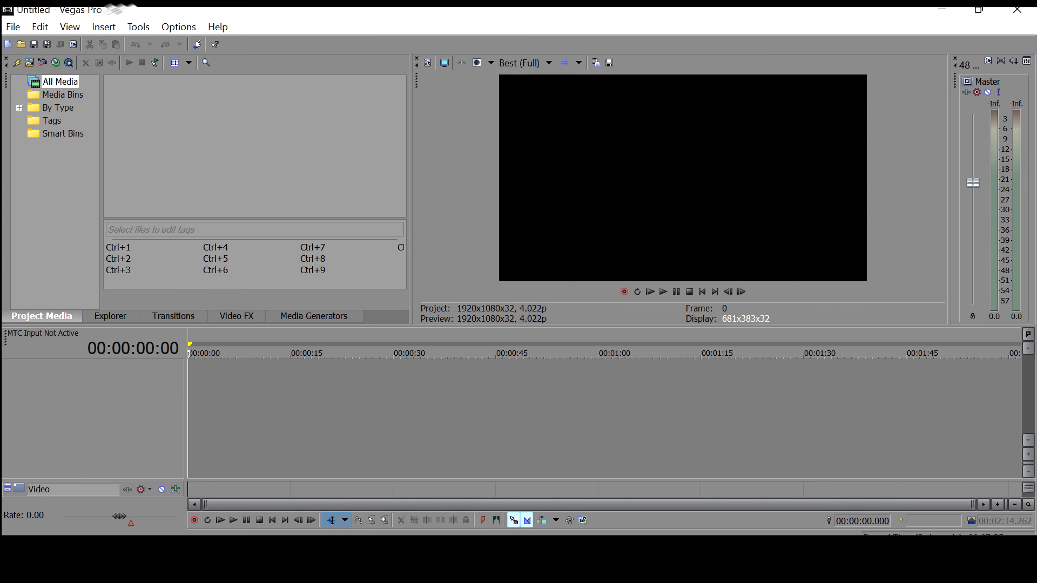
Bring up the File menu listing the project commands.
{"action": "left_click", "coordinate": [19, 26]}
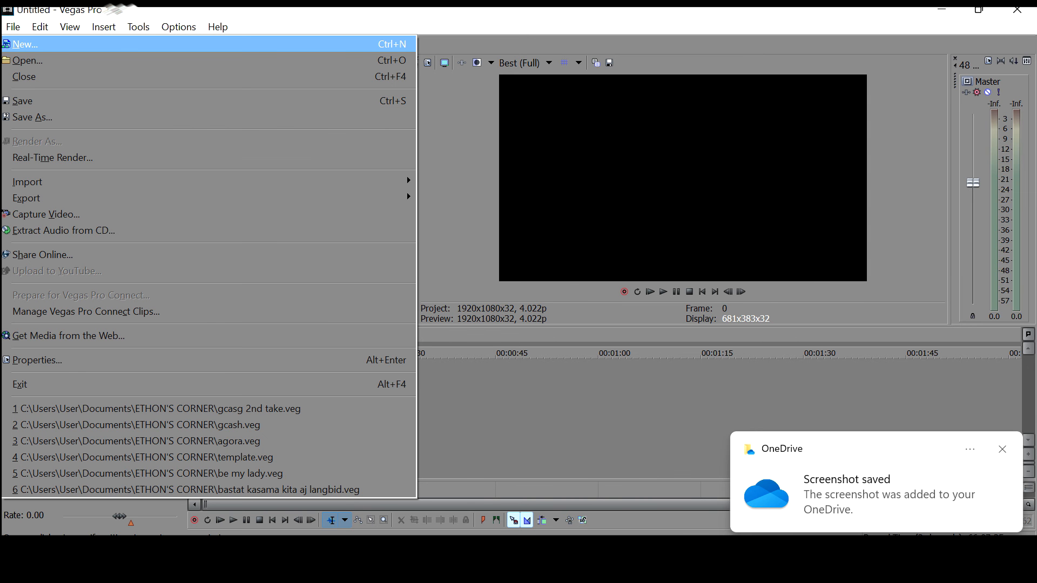
Start a new project and set its frame size to 1,080 wide by 1,920 tall.
{"action": "left_click", "coordinate": [26, 44]}
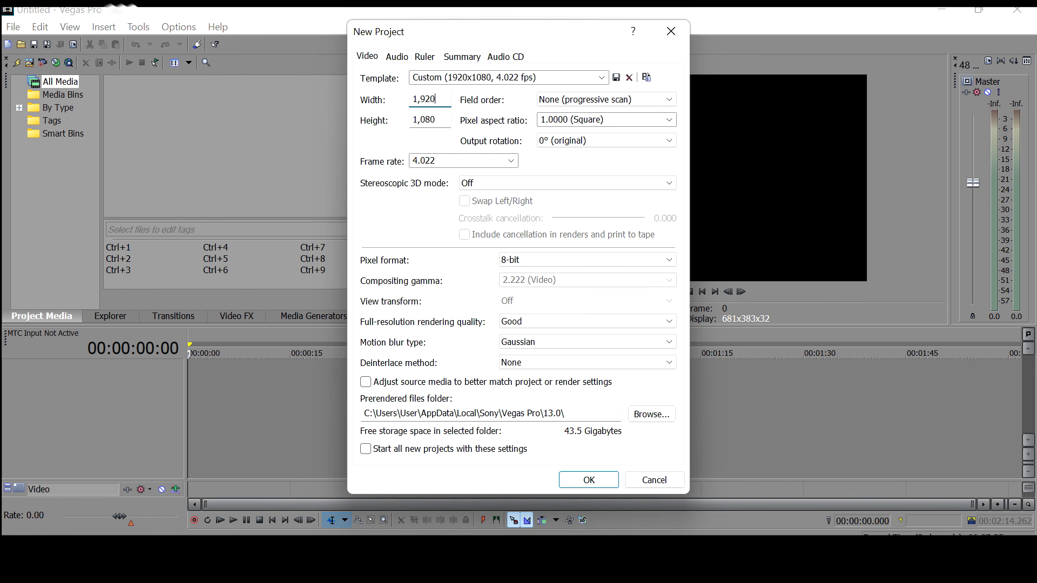
{"action": "mouse_move", "coordinate": [423, 85]}
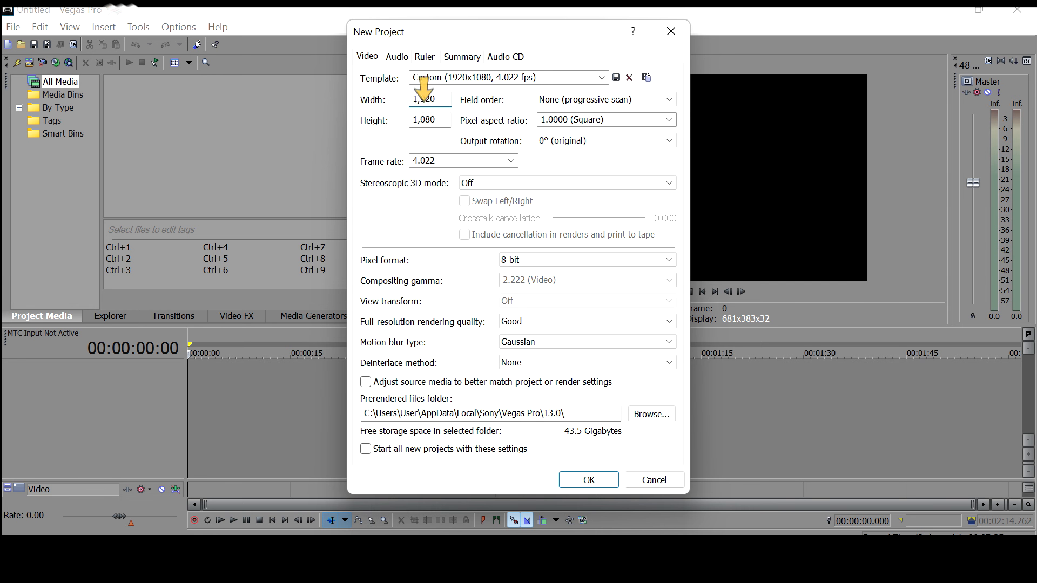
{"action": "type", "text": "1,920"}
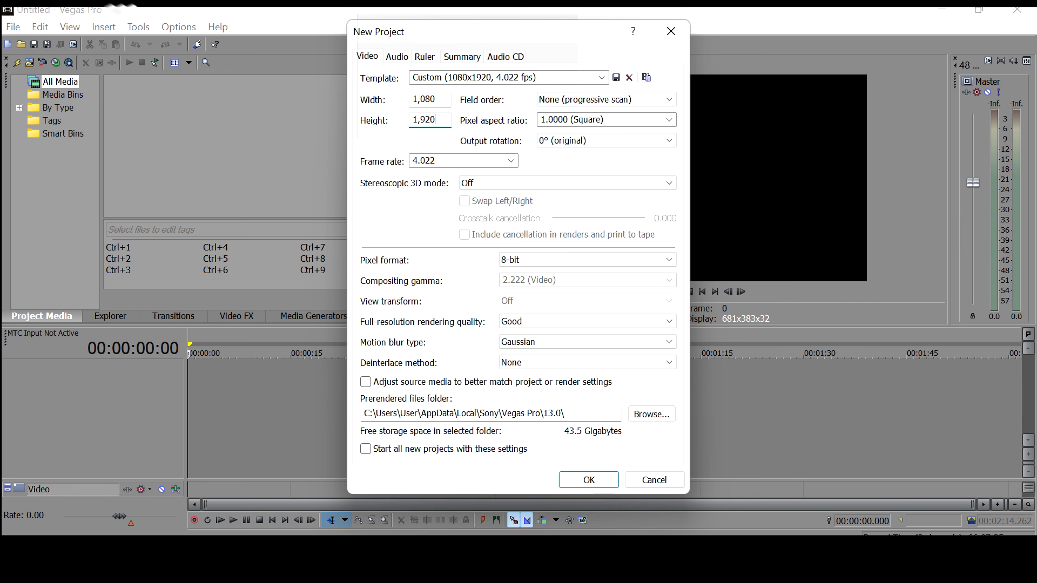
Save the vertical settings as template 'For Tiktok' and apply them, making the preview portrait.
{"action": "left_click", "coordinate": [493, 78]}
{"action": "type", "text": "For Tiktok"}
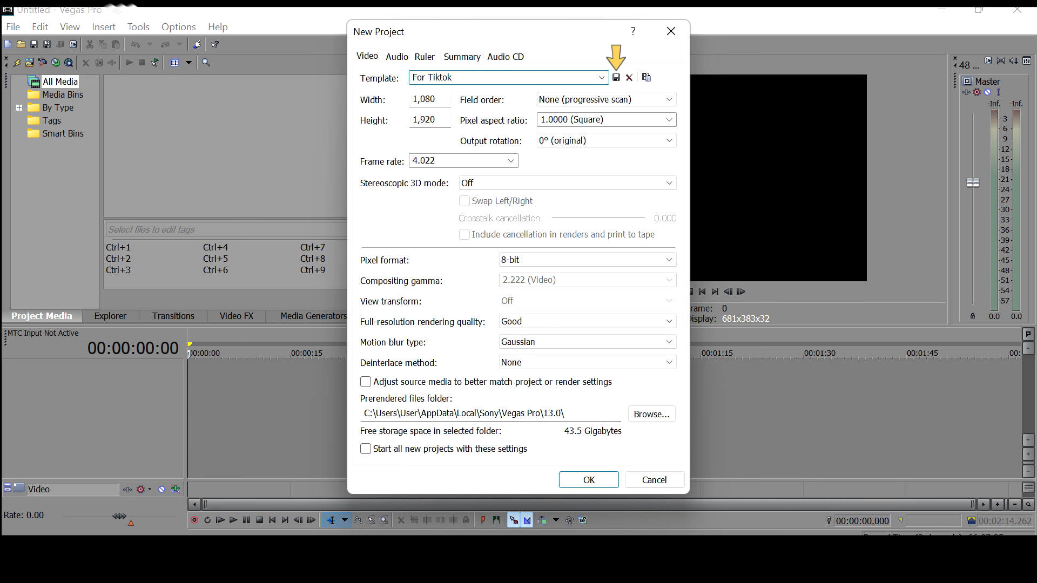
{"action": "mouse_move", "coordinate": [626, 528]}
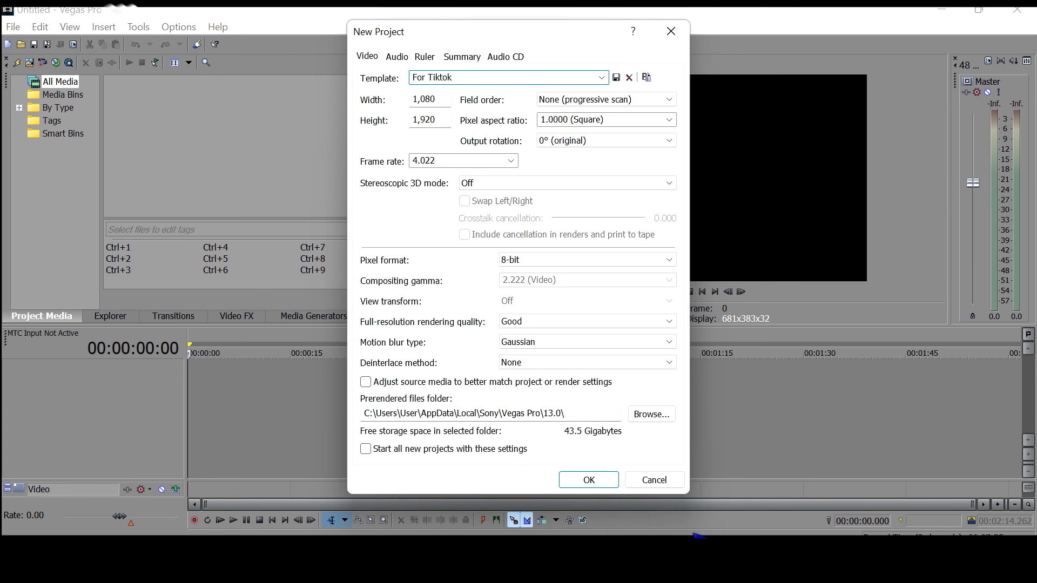
{"action": "left_click", "coordinate": [589, 480]}
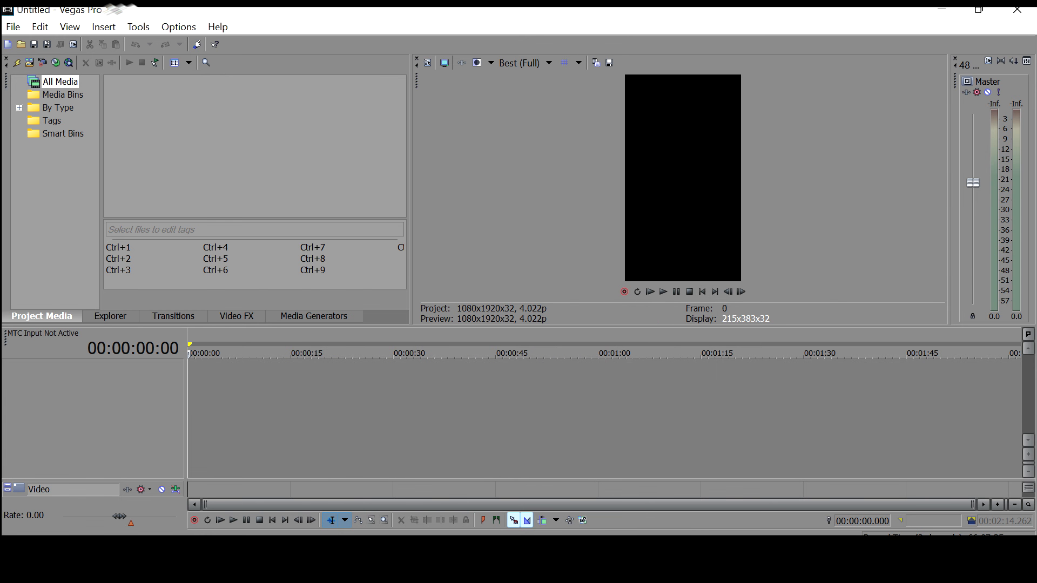